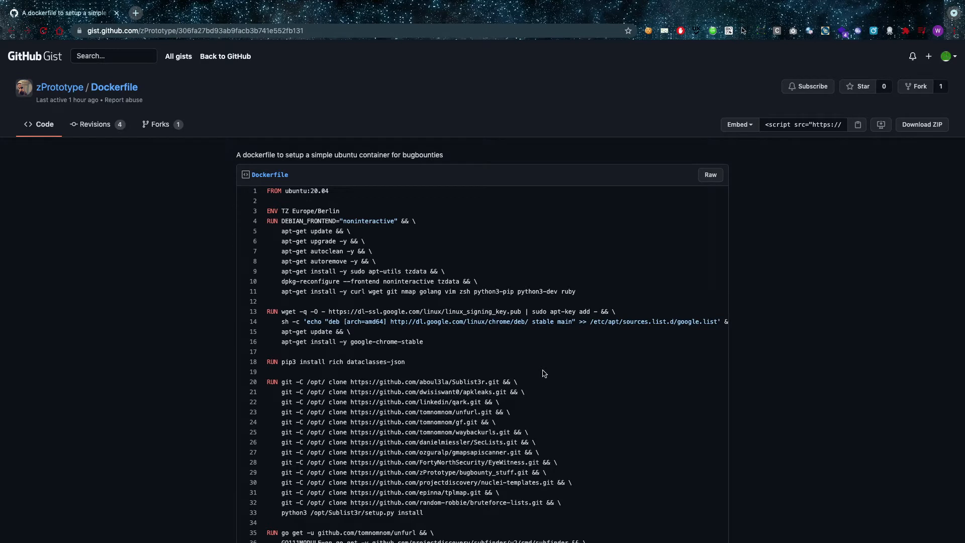
mouse_move(258, 102)
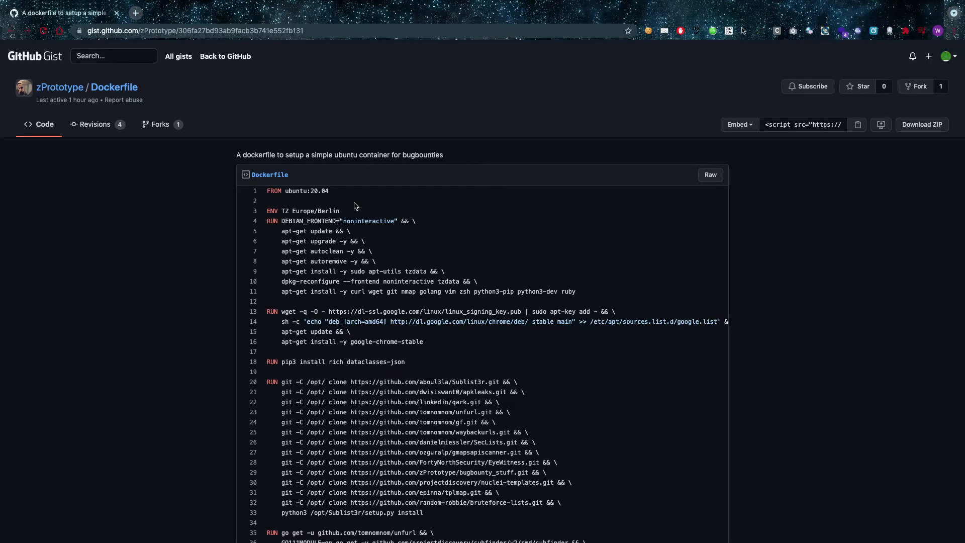
mouse_move(306, 214)
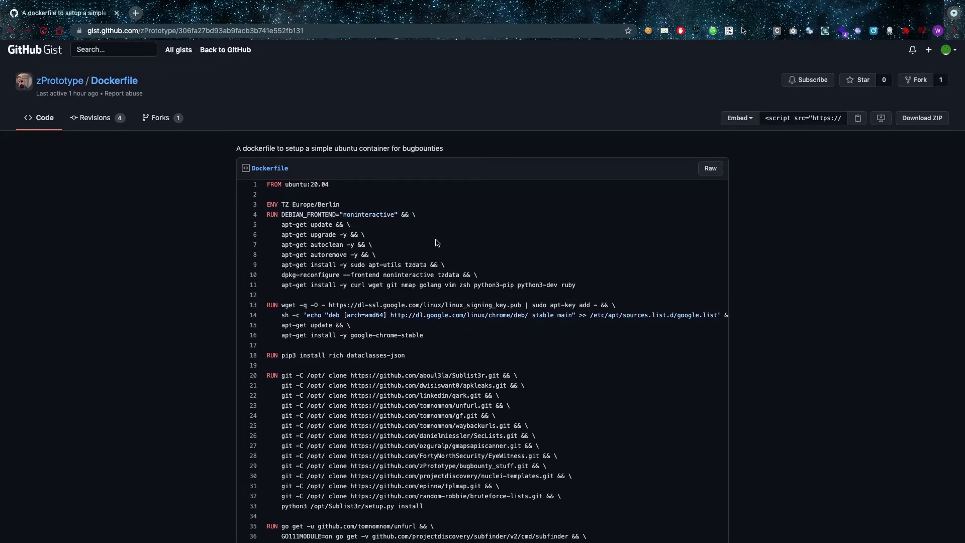
scroll(down, 3)
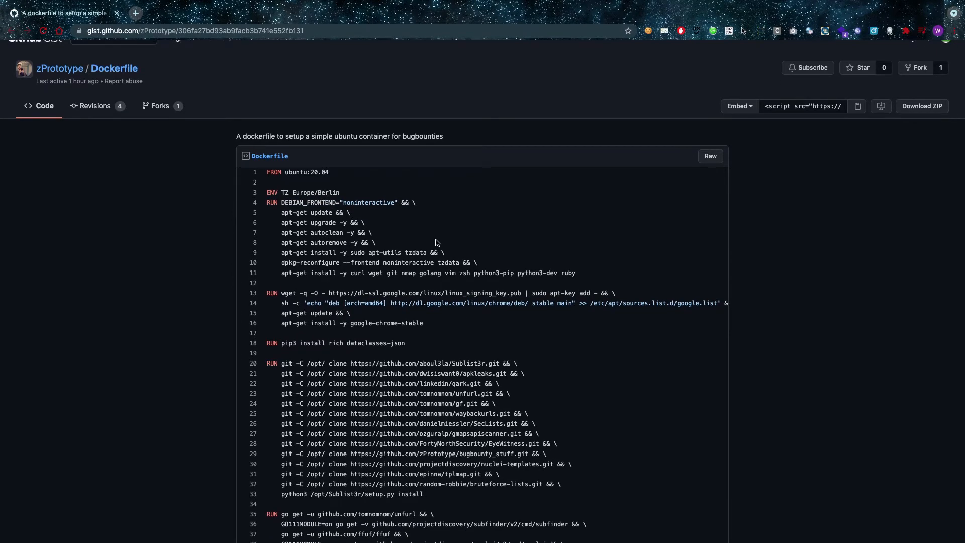
mouse_move(397, 202)
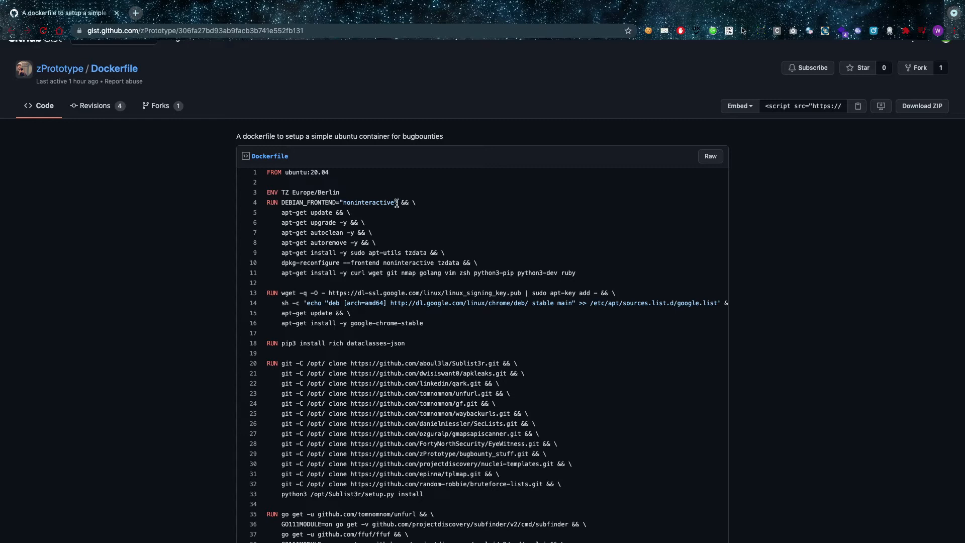
mouse_move(276, 212)
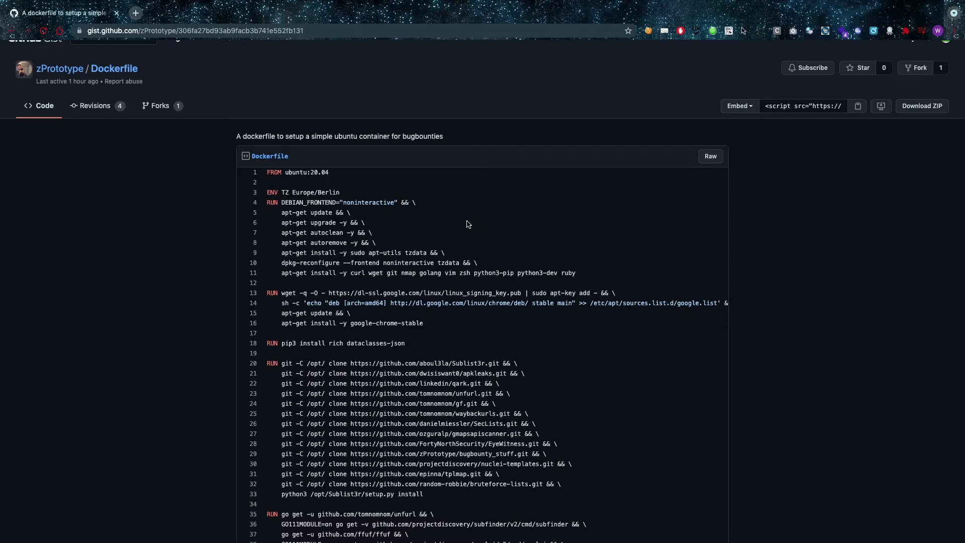
mouse_move(394, 250)
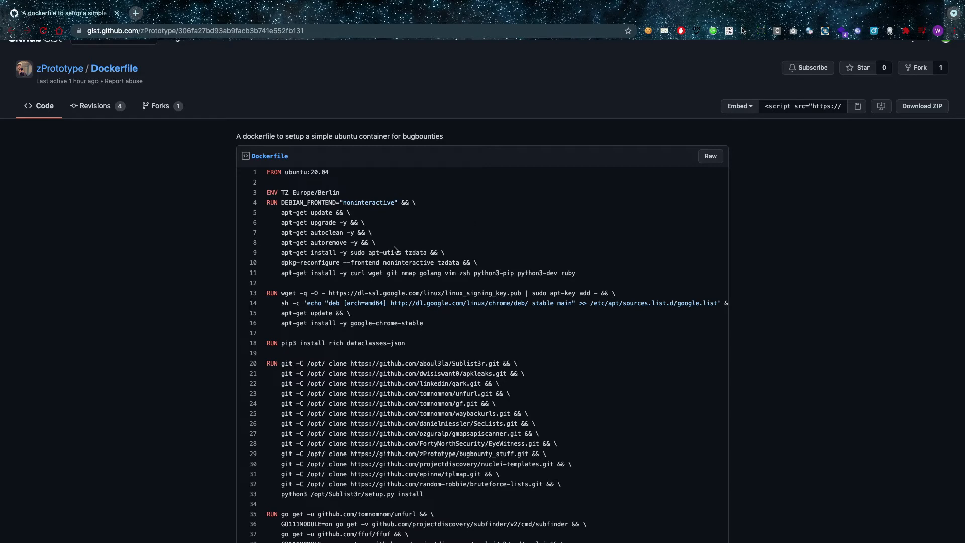
mouse_move(362, 290)
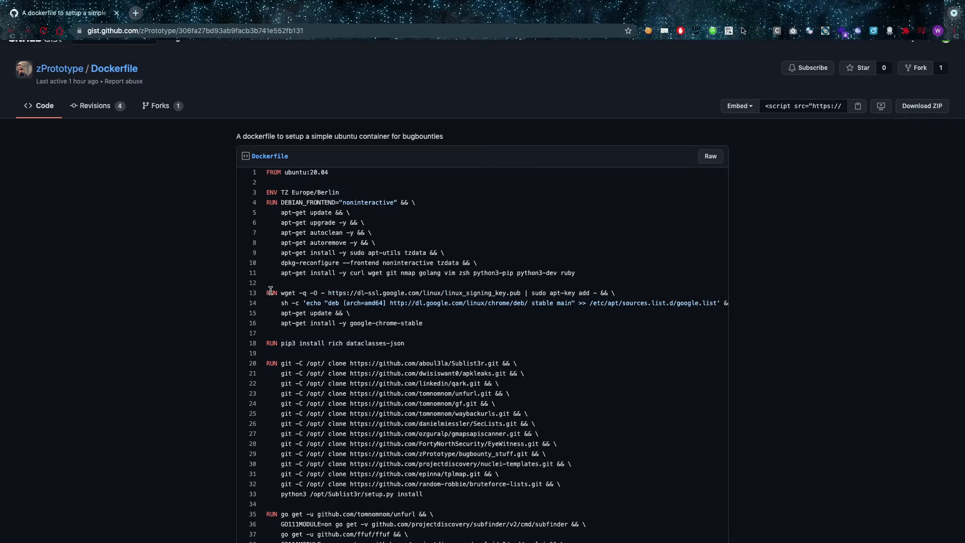
drag(281, 293, 423, 323)
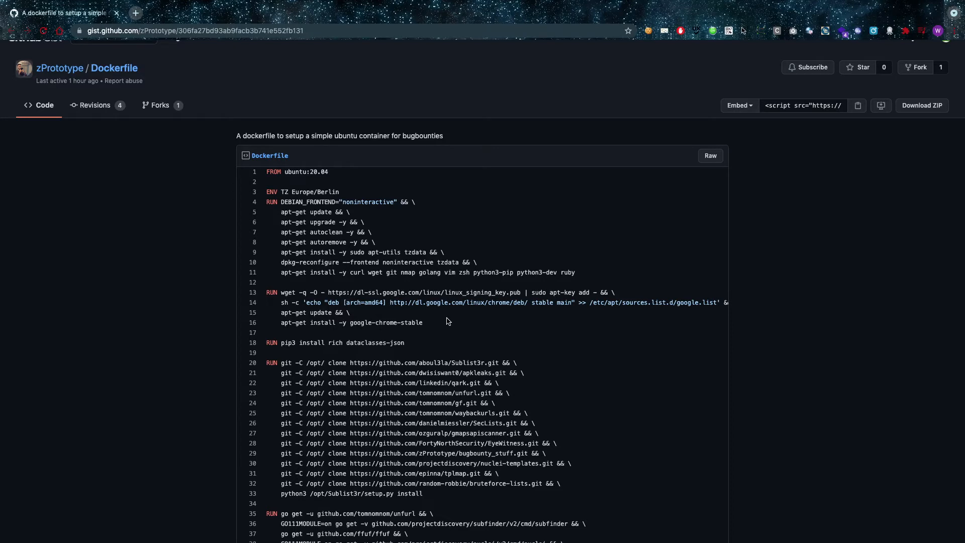
scroll(down, 3)
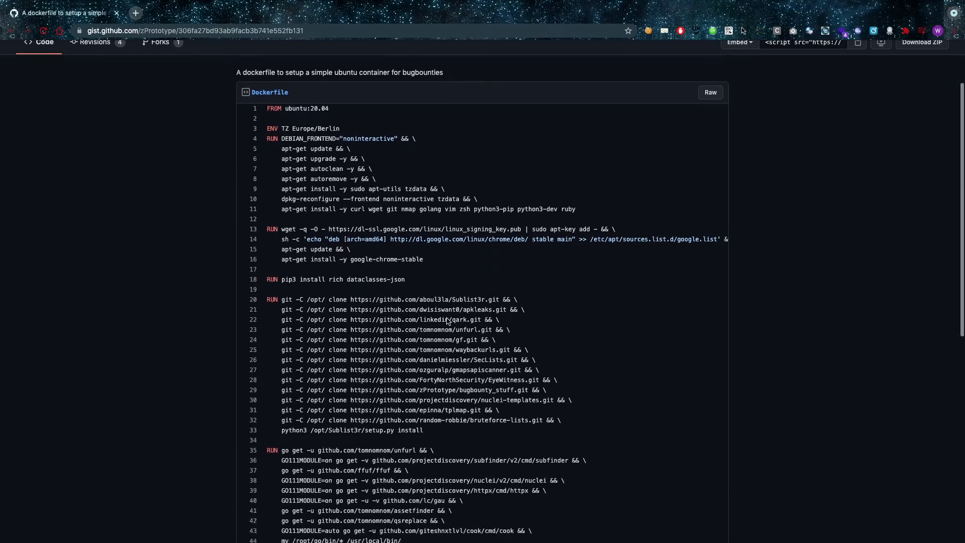
scroll(down, 3)
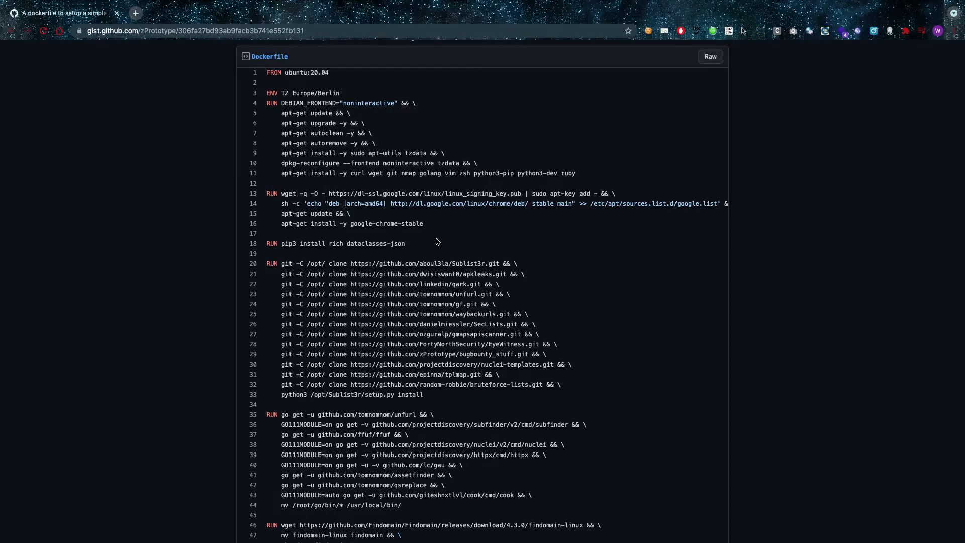
scroll(down, 3)
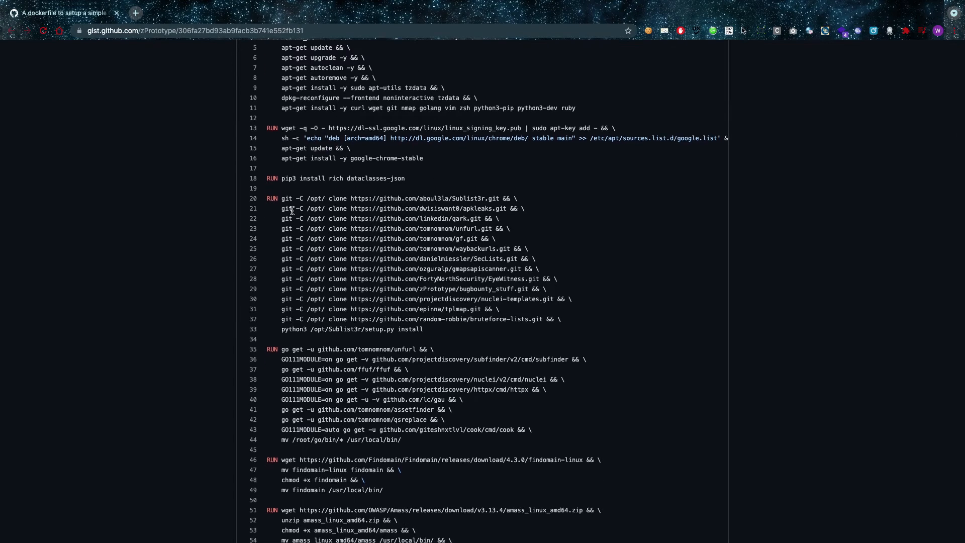
mouse_move(310, 196)
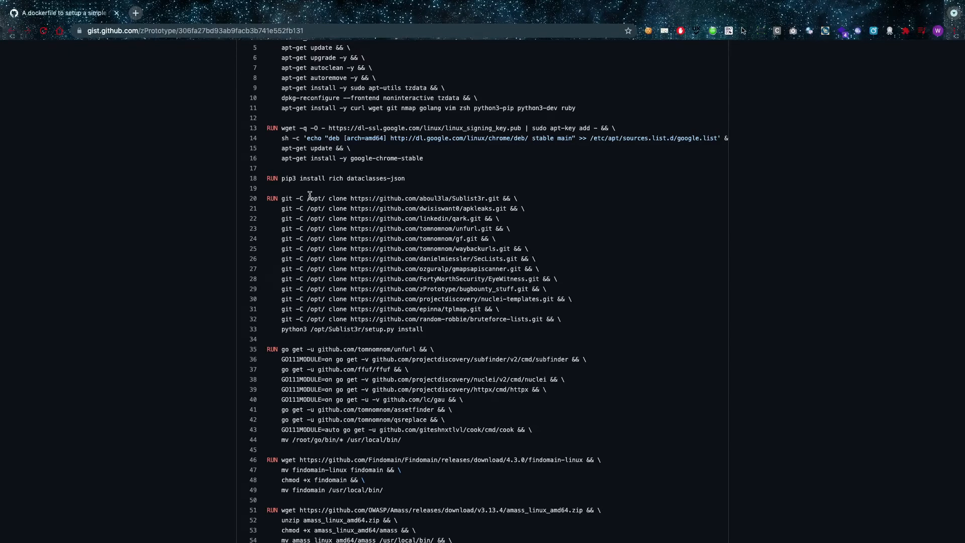
mouse_move(468, 195)
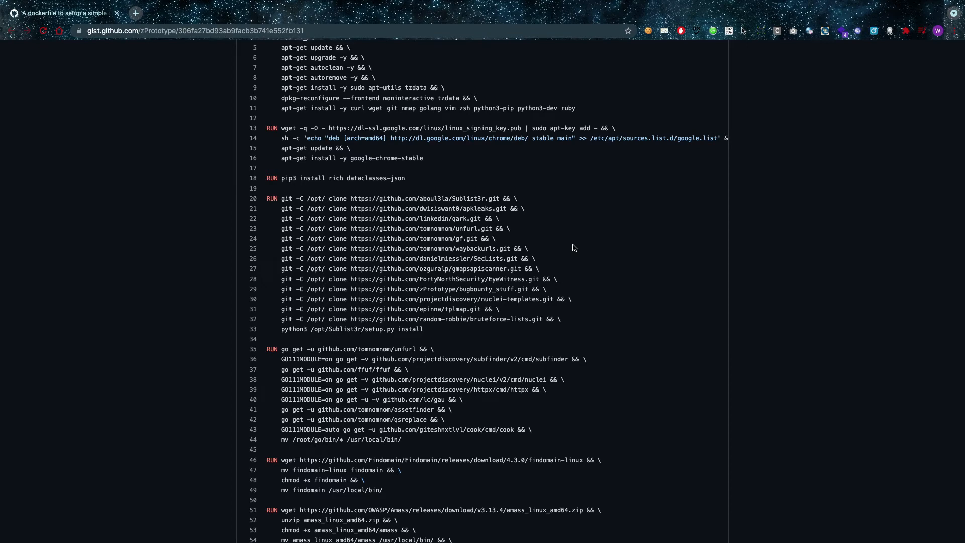
scroll(down, 3)
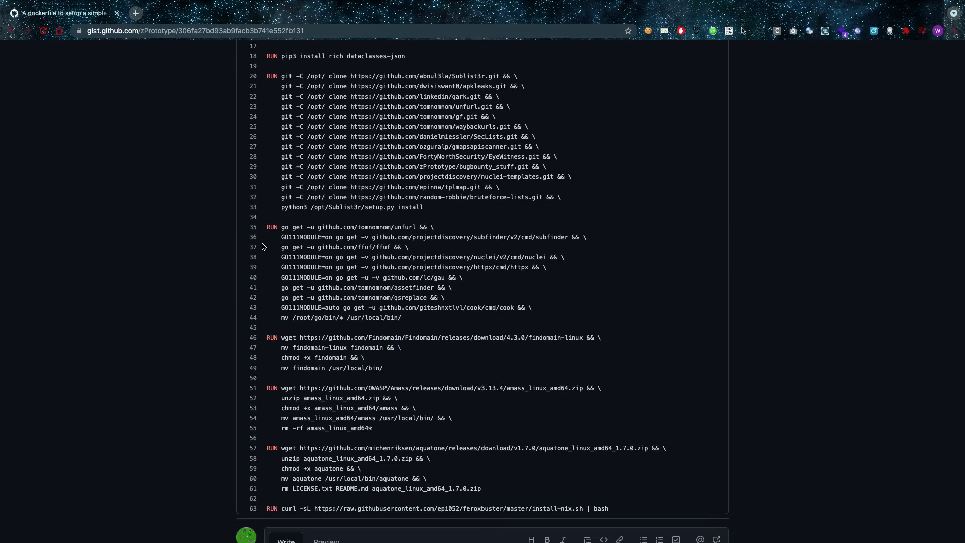
drag(281, 227, 418, 227)
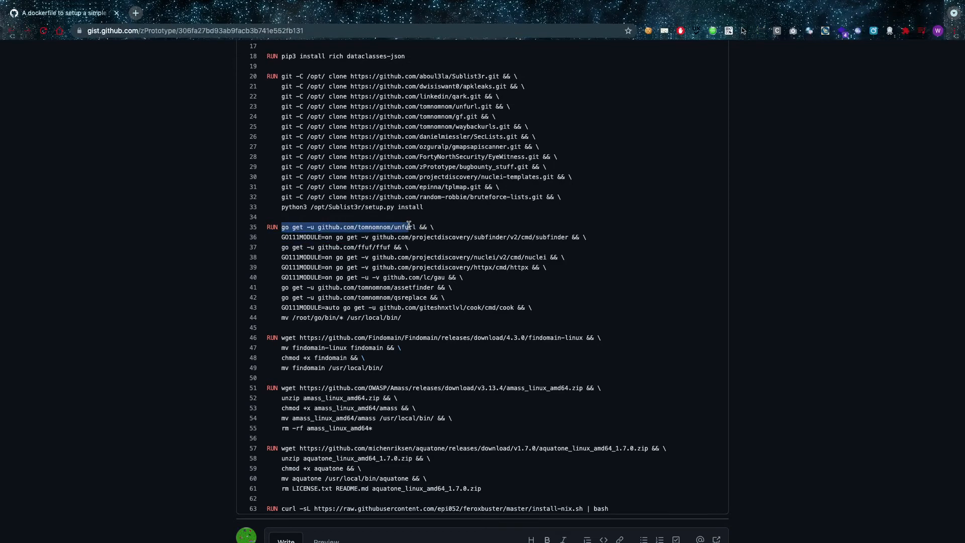
double_click(373, 226)
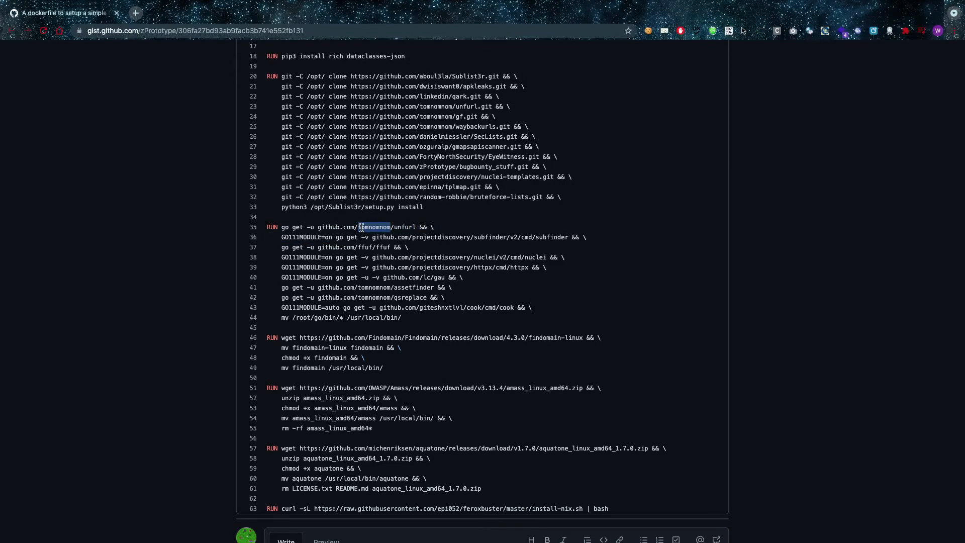
double_click(374, 227)
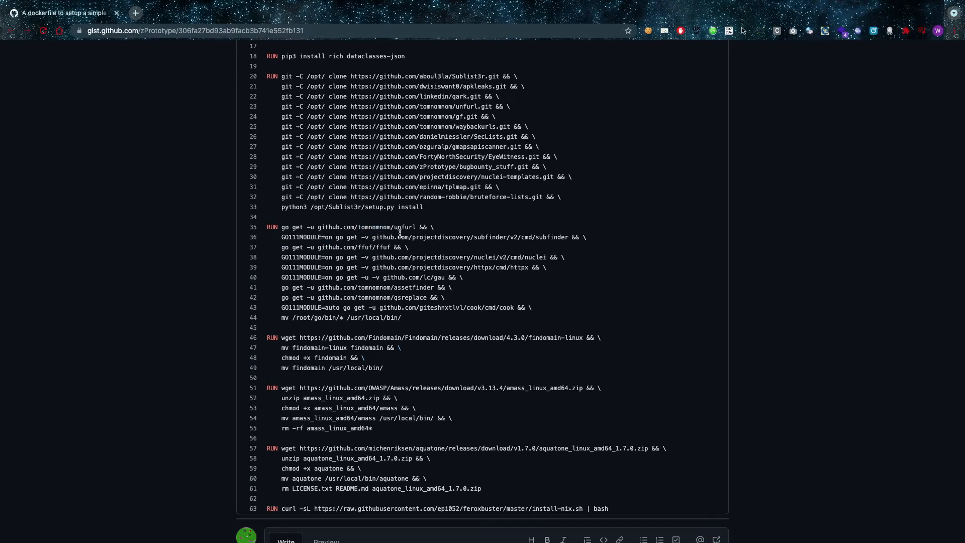
mouse_move(535, 235)
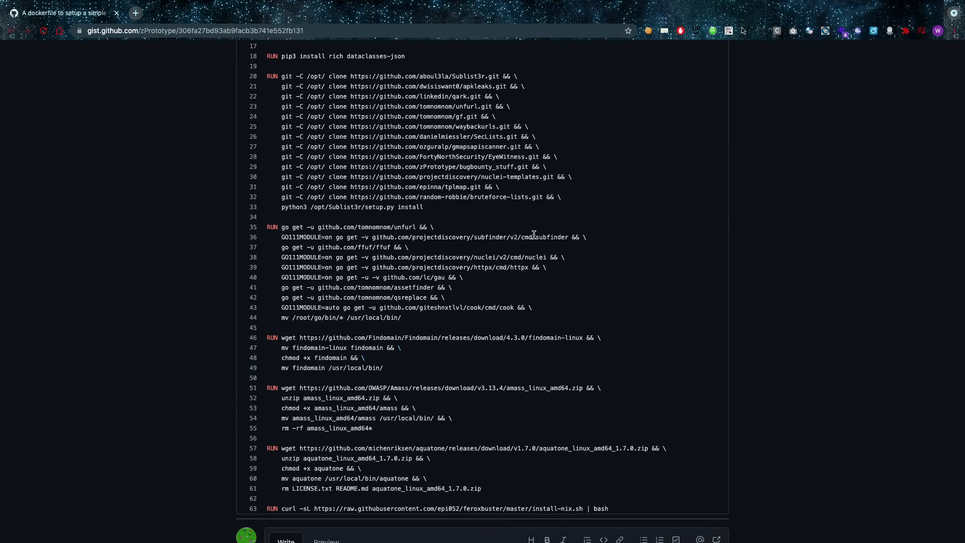
double_click(552, 237)
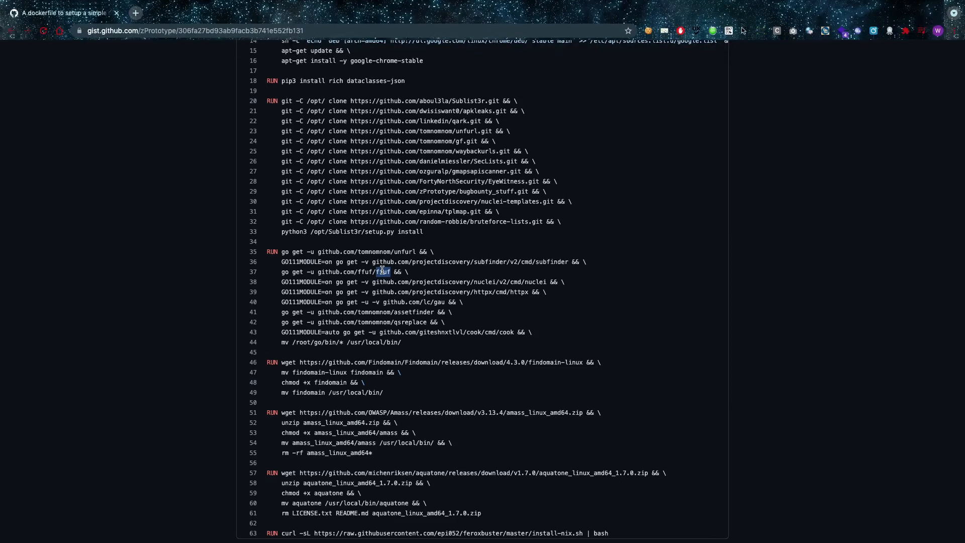
scroll(down, 3)
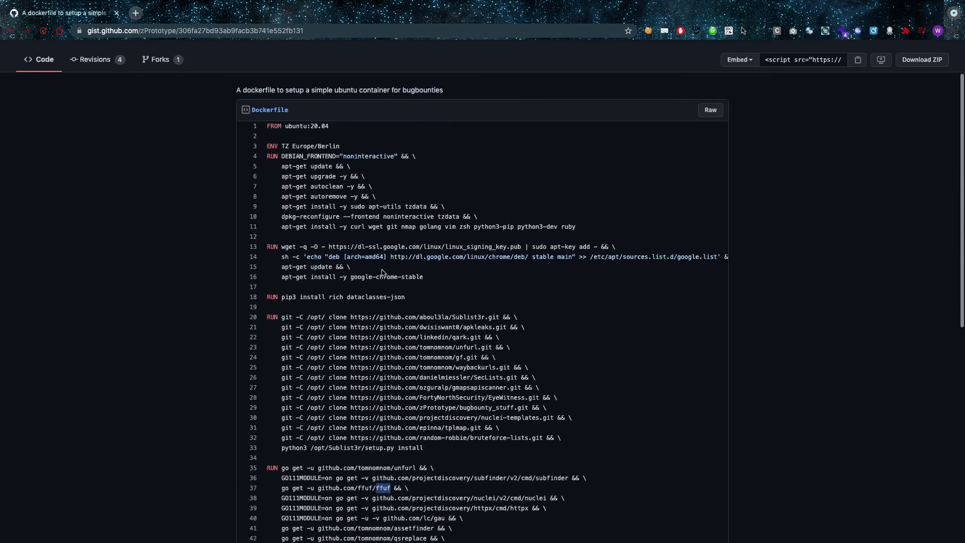
scroll(down, 3)
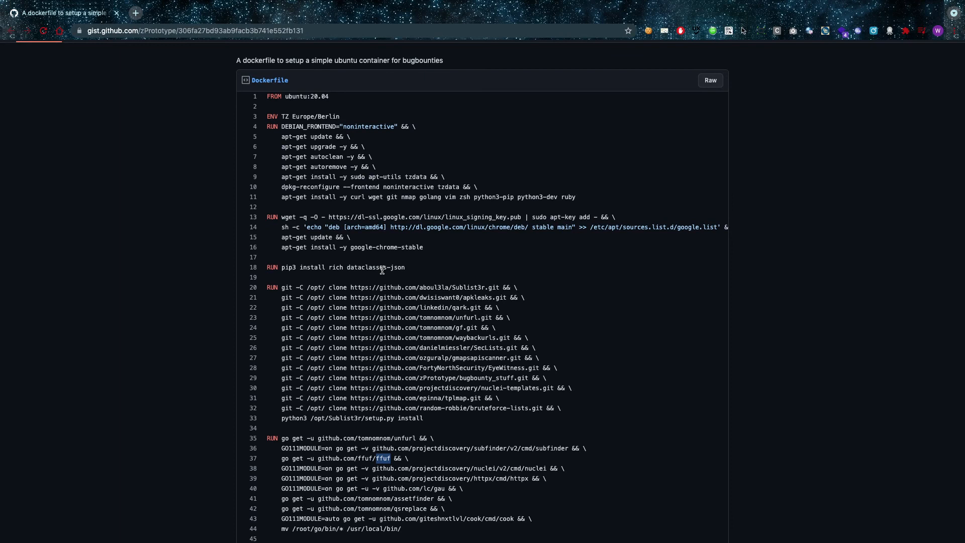